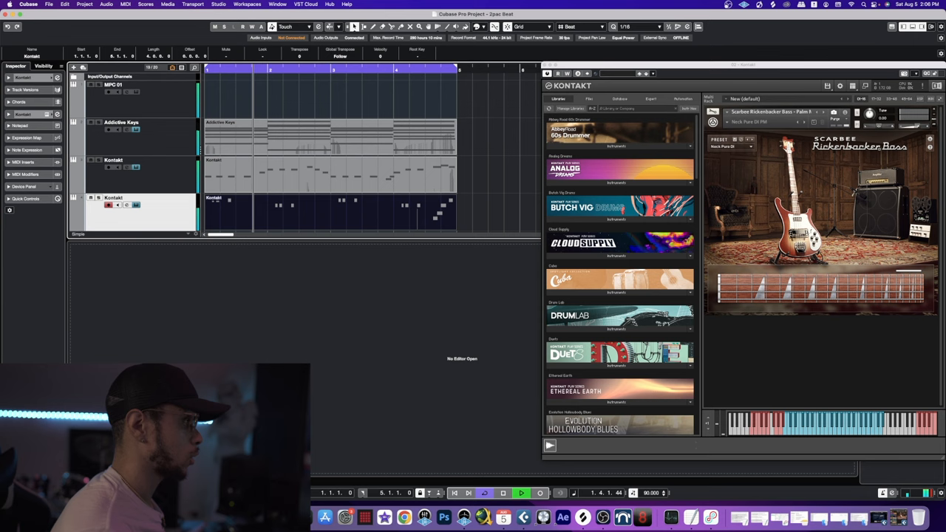
Open the Kontakt bass MIDI part in the Key Editor and draw in one new note.
{"action": "double_click", "coordinate": [214, 206]}
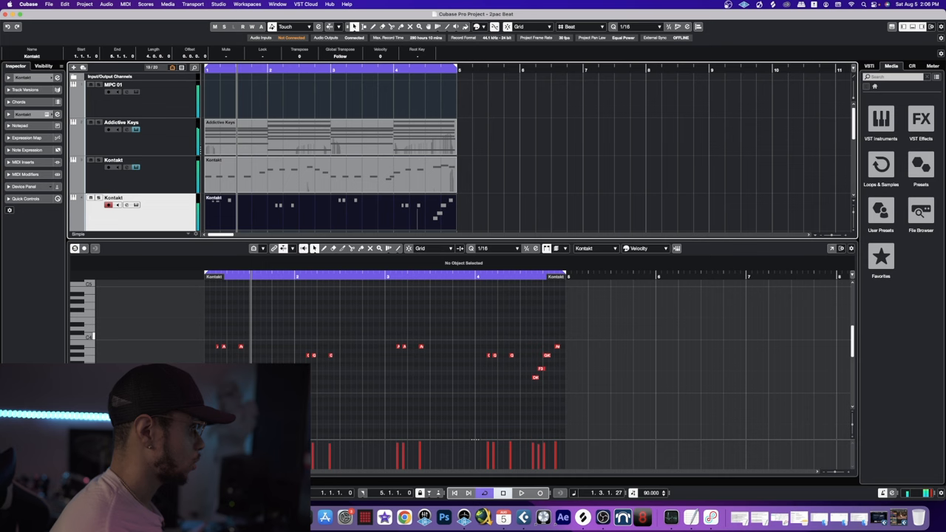
{"action": "left_click", "coordinate": [565, 342]}
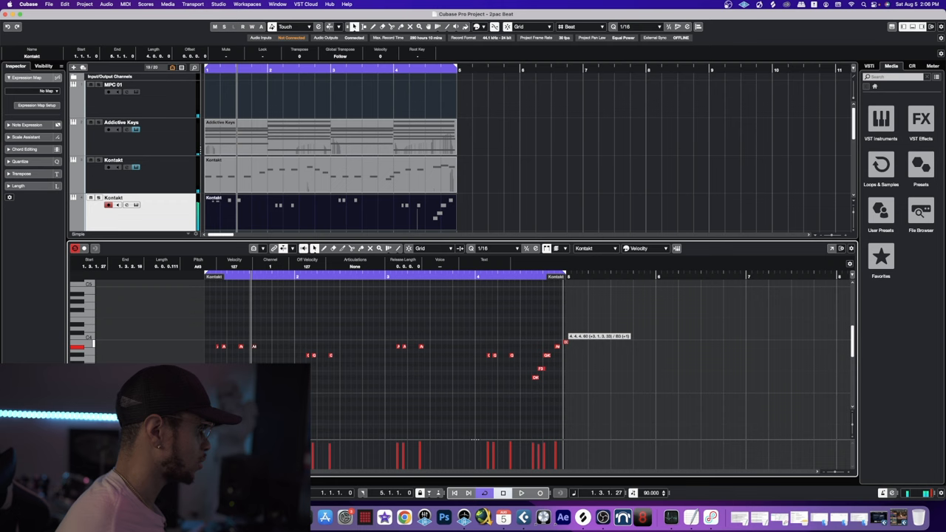